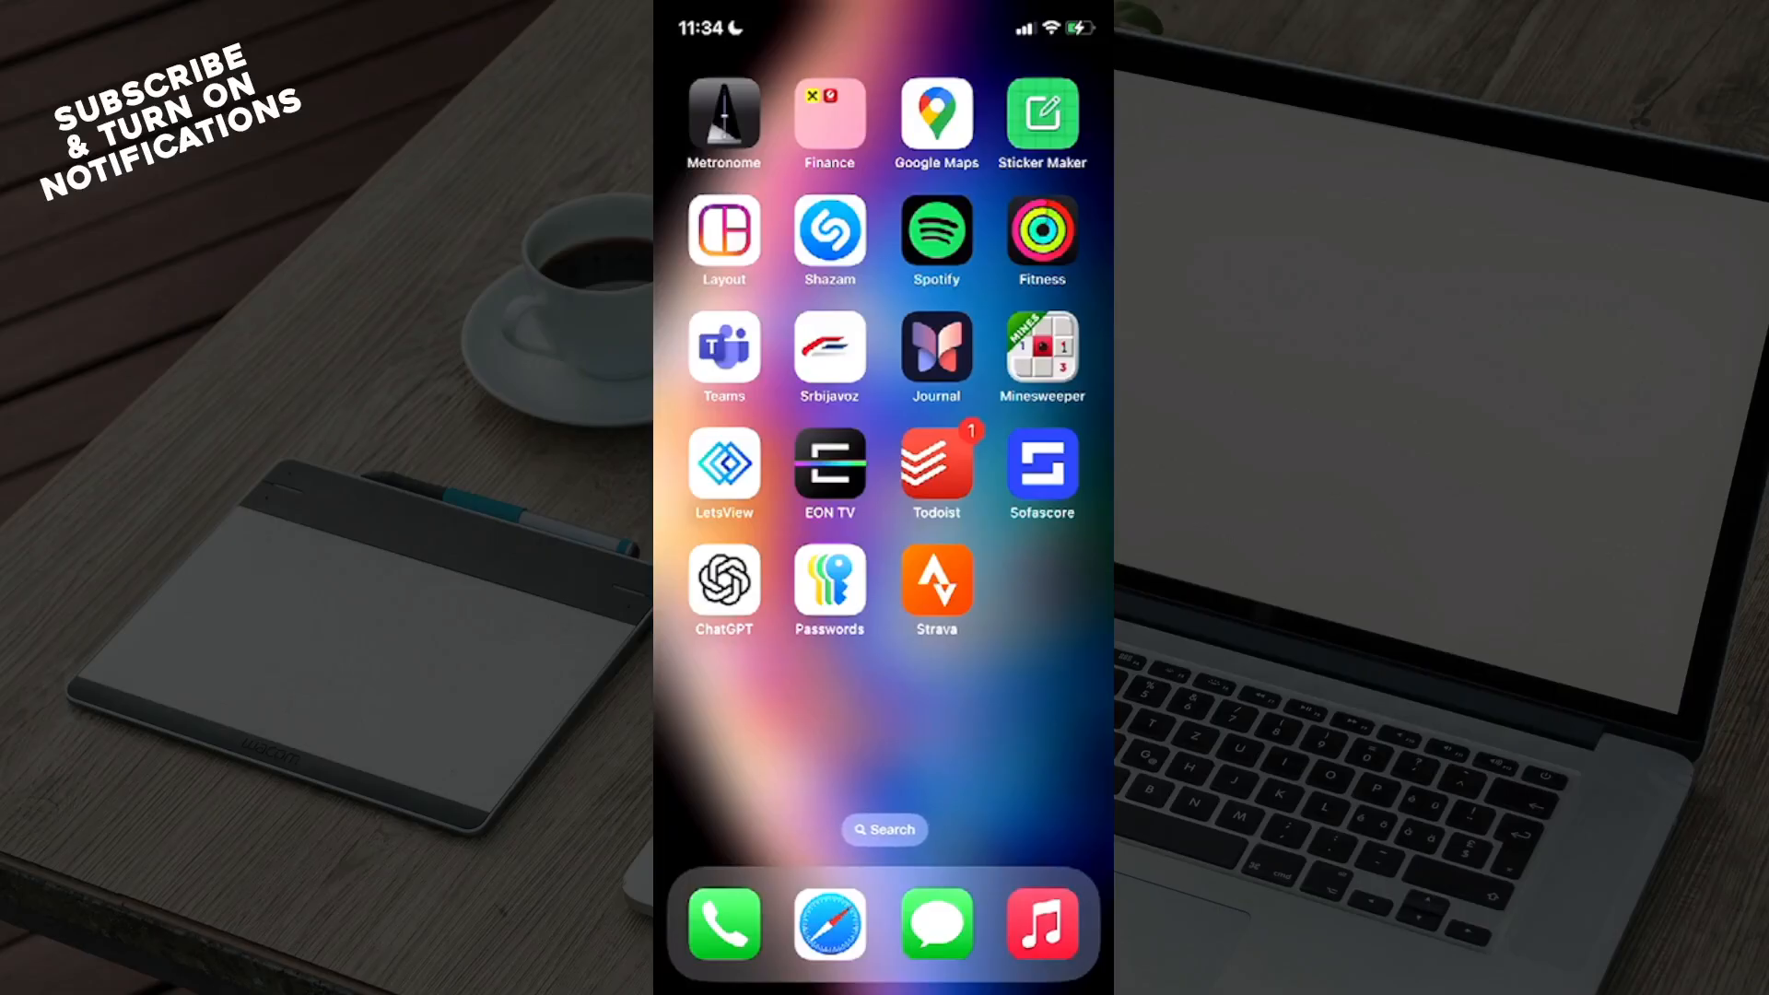
Launch Strava from the home screen and reach the account Settings page
{"action": "left_click", "coordinate": [936, 581]}
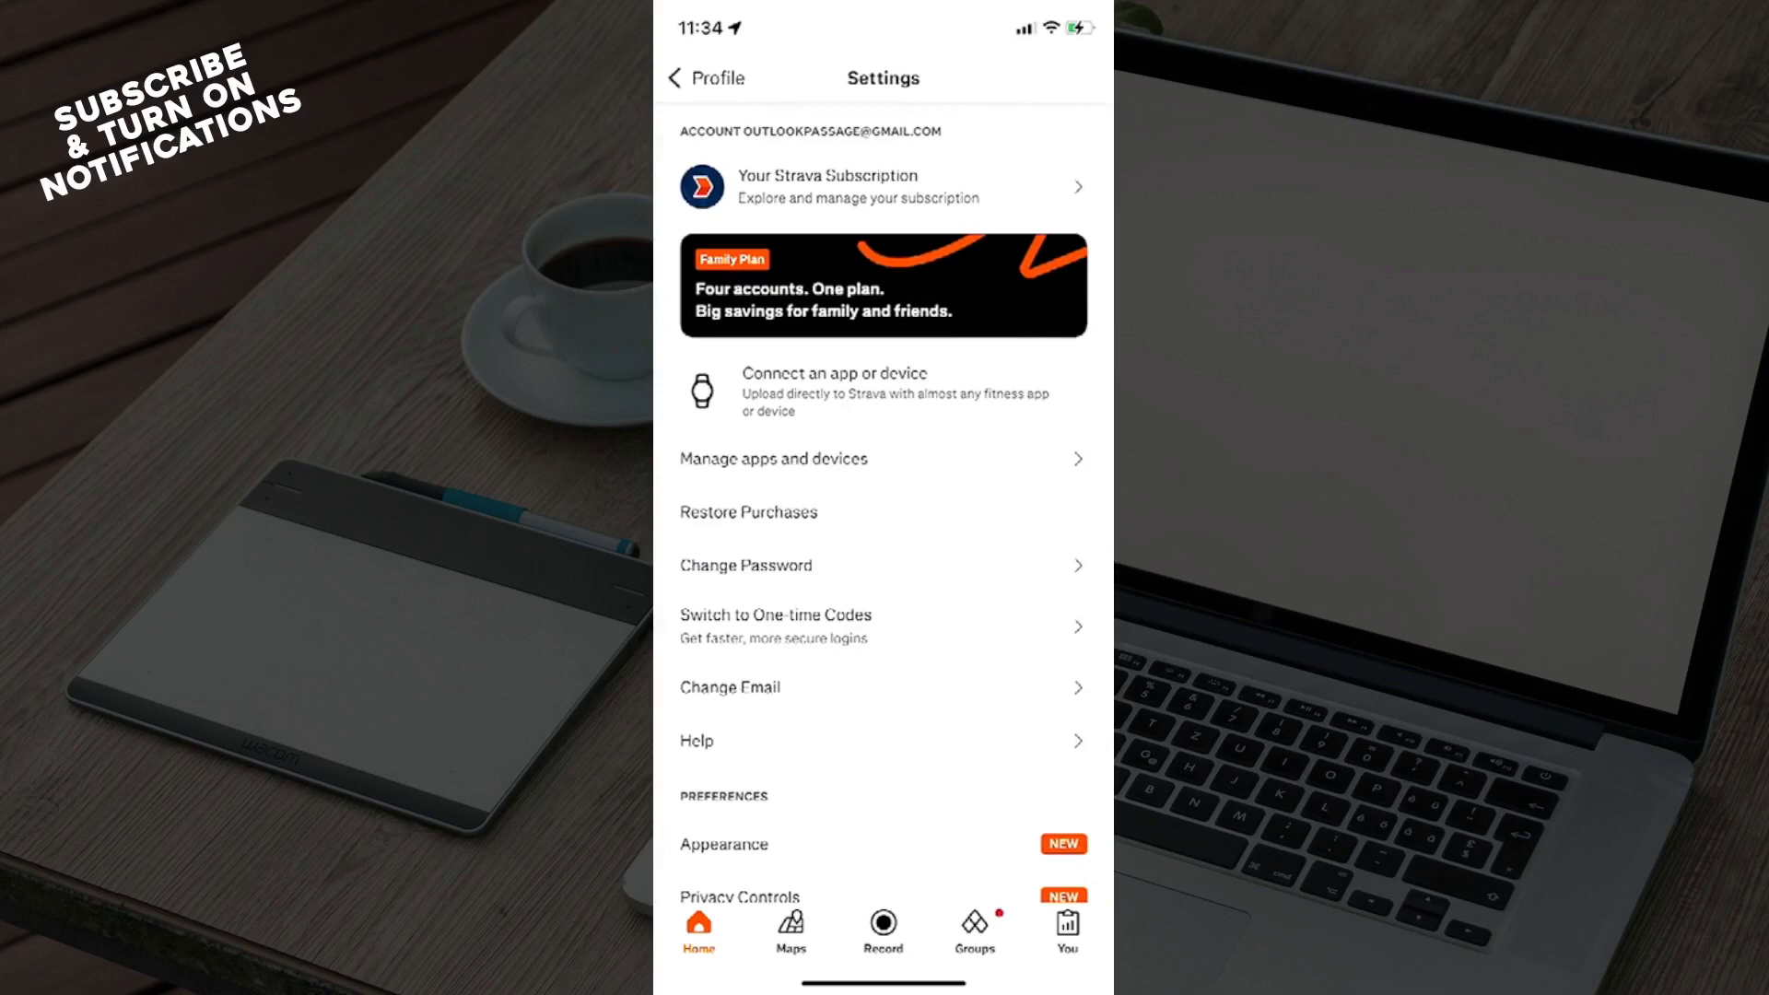
Start connecting an app or device, landing on the Apple Watch welcome screen
{"action": "left_click", "coordinate": [883, 389]}
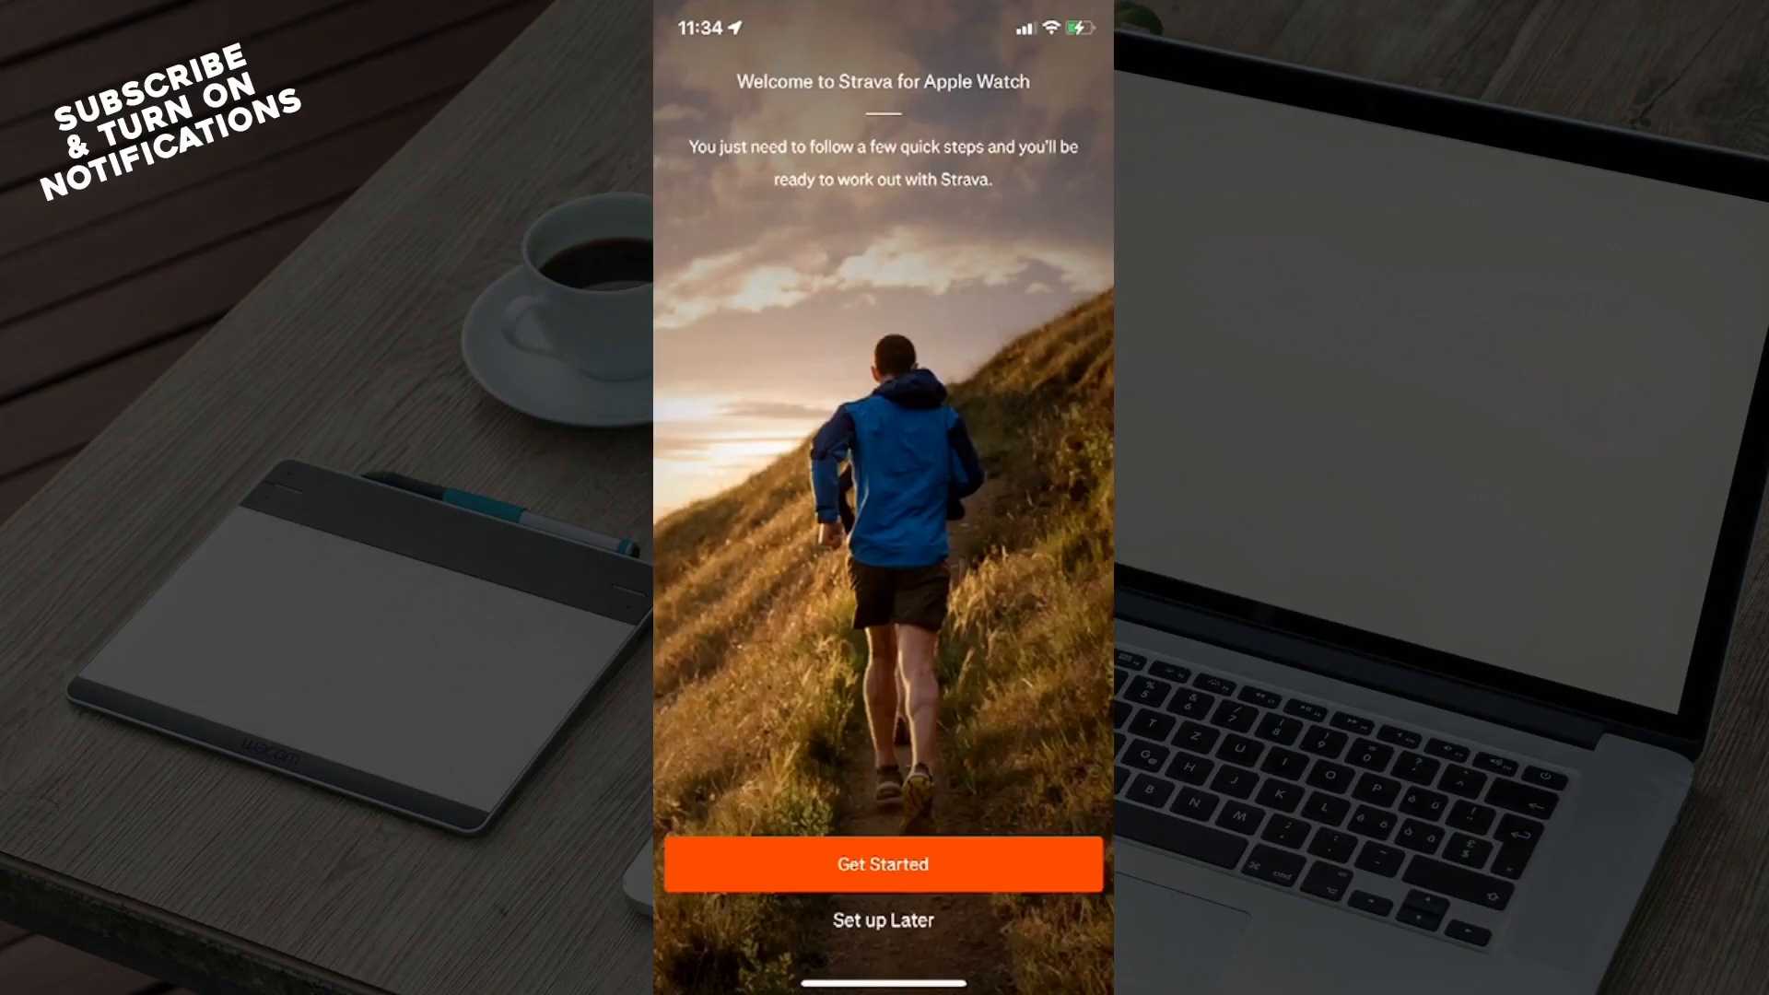
Choose Set up Later to reach the Connect Your Device brand list
{"action": "left_click", "coordinate": [882, 862]}
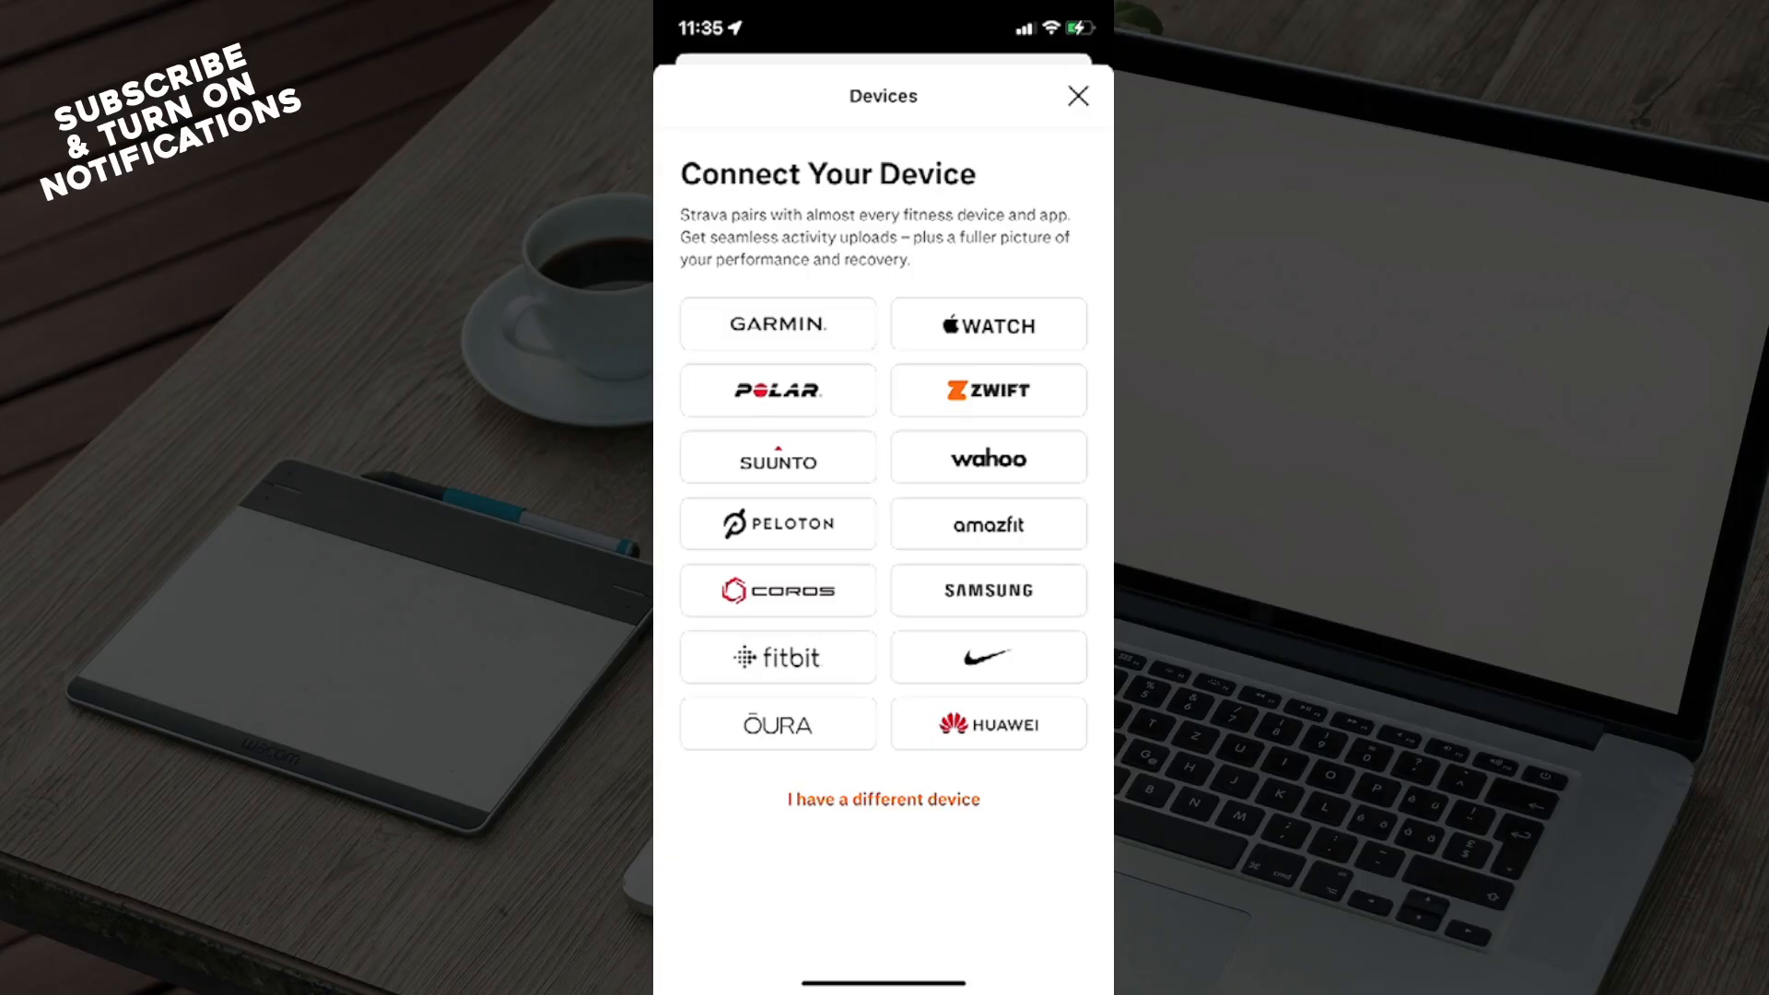
Close the Devices sheet and return to the Settings page
{"action": "left_click", "coordinate": [1074, 96]}
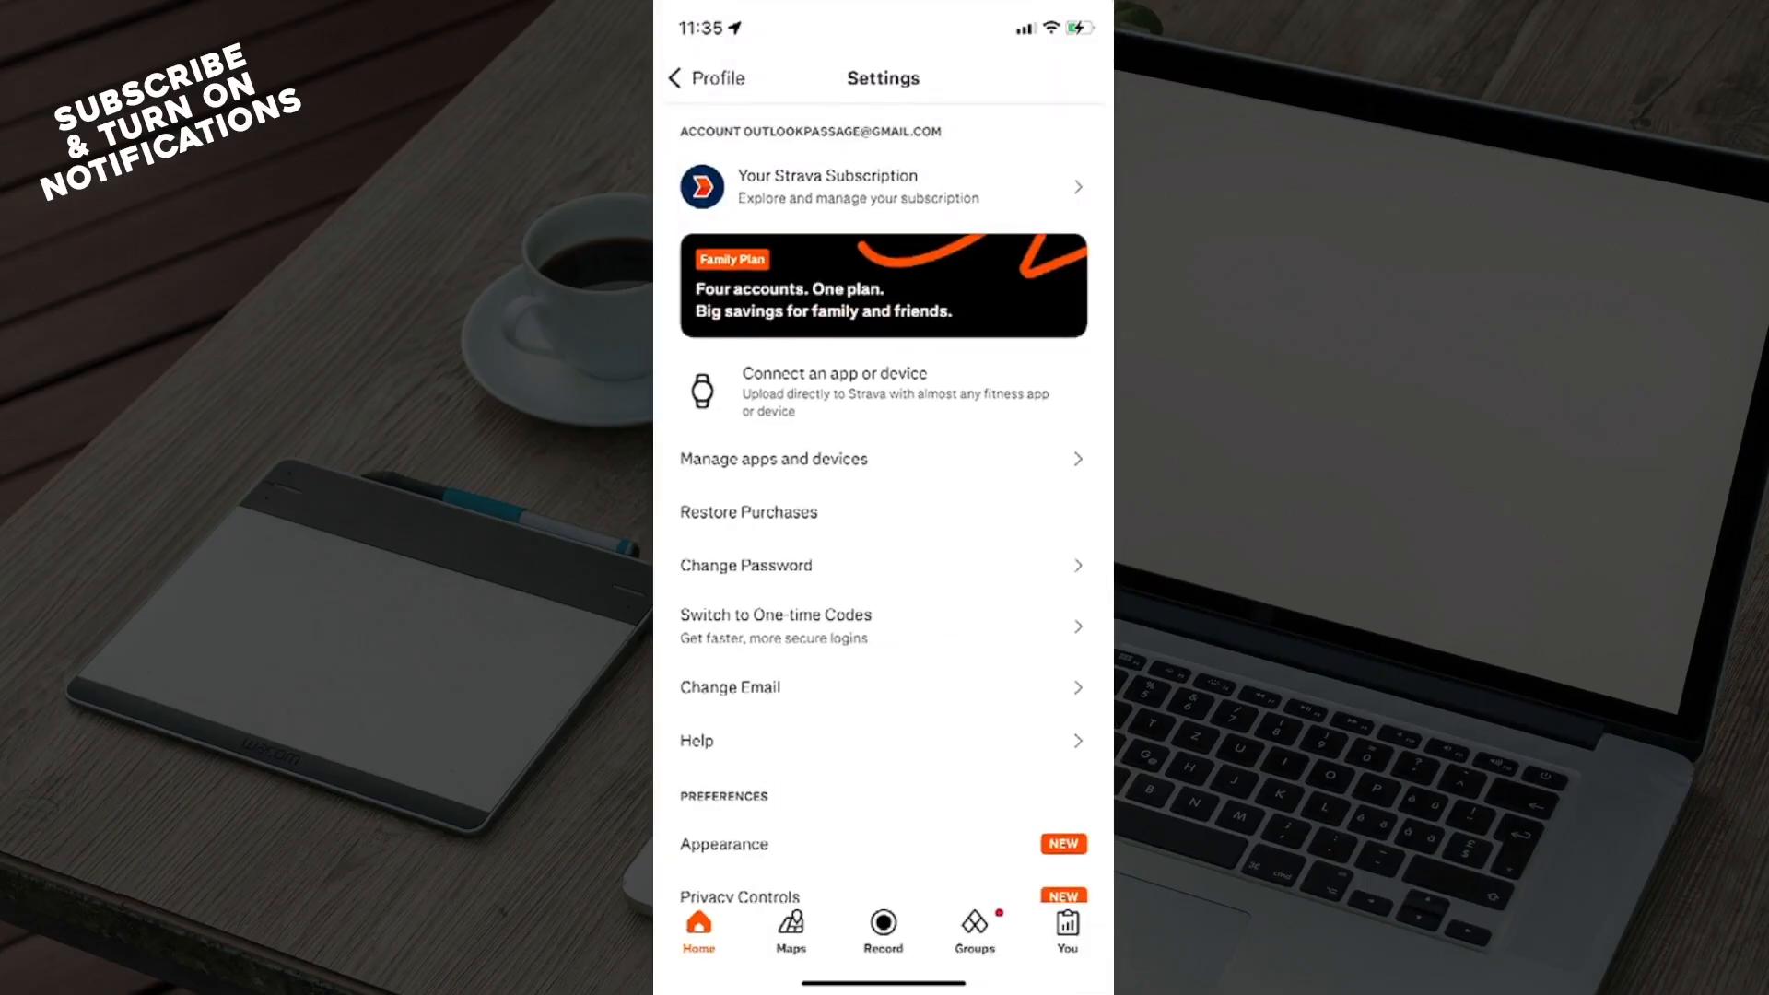